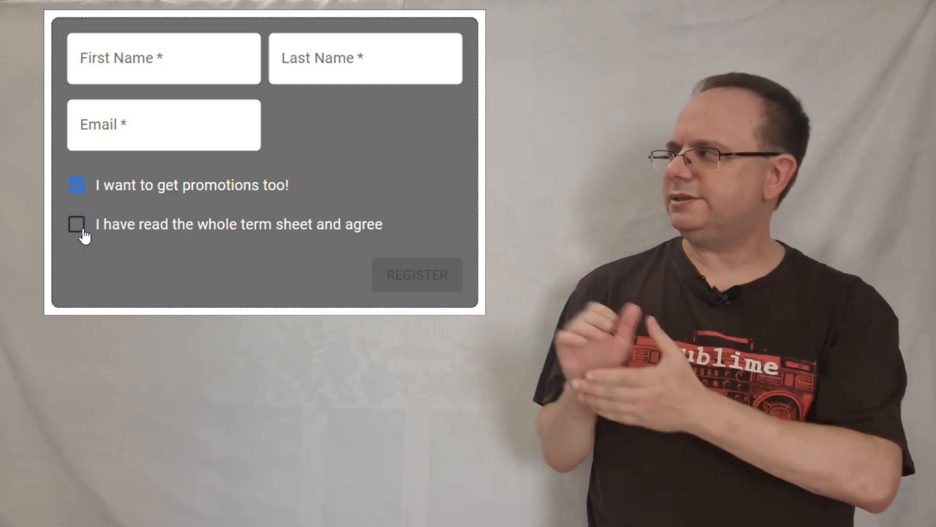
pyautogui.click(76, 224)
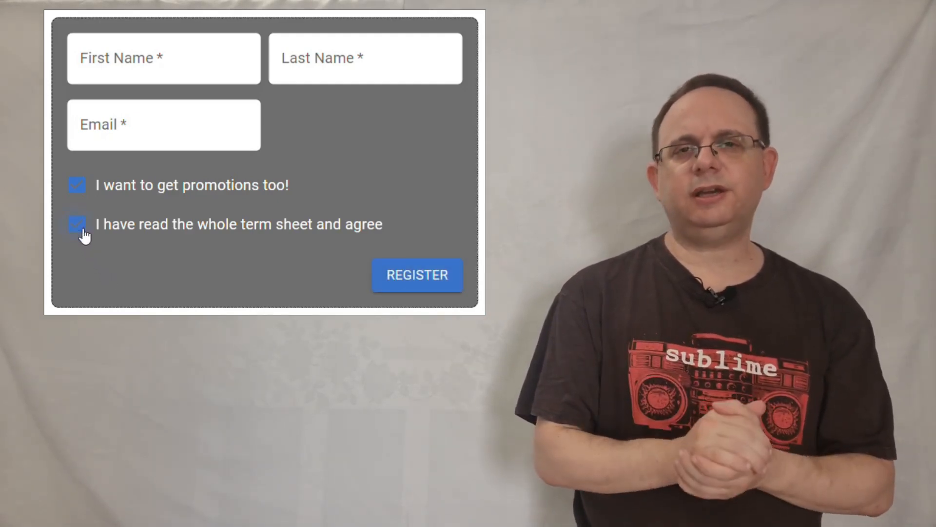
pyautogui.moveTo(117, 260)
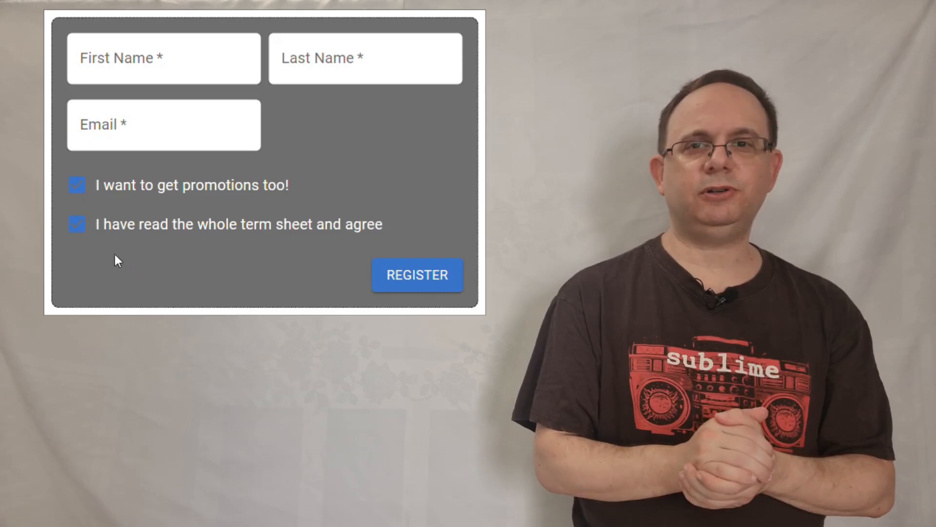
pyautogui.click(77, 224)
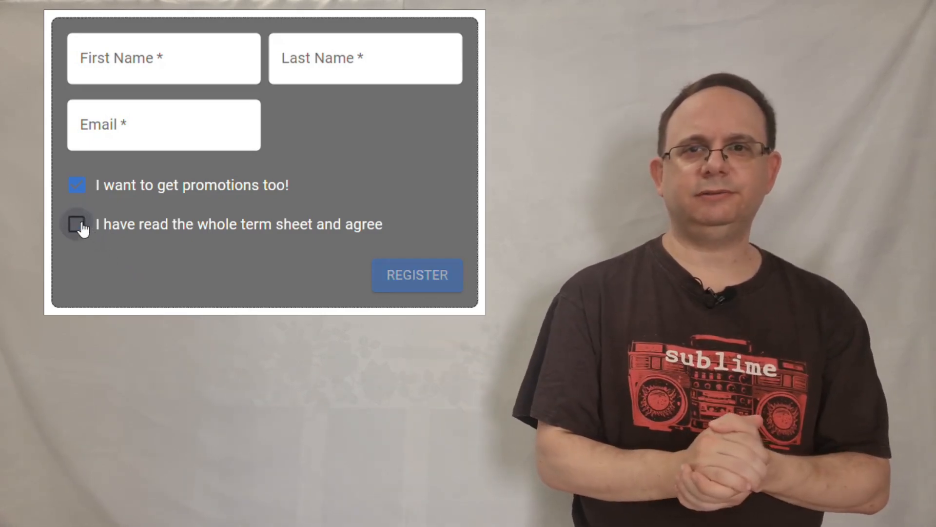